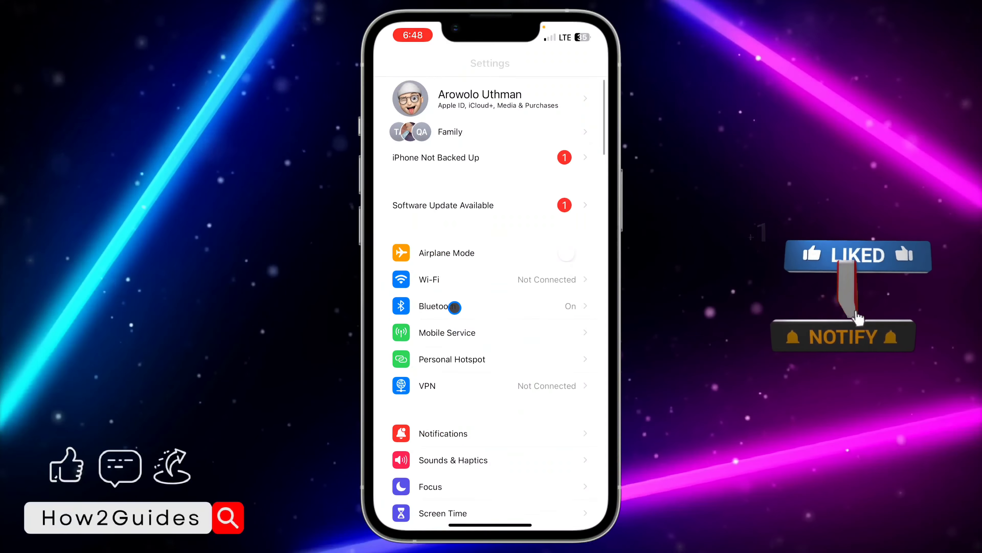
Step: Scroll down through Settings toward the Siri & Search section
{"action": "scroll", "scroll_direction": "down", "scroll_amount": 3}
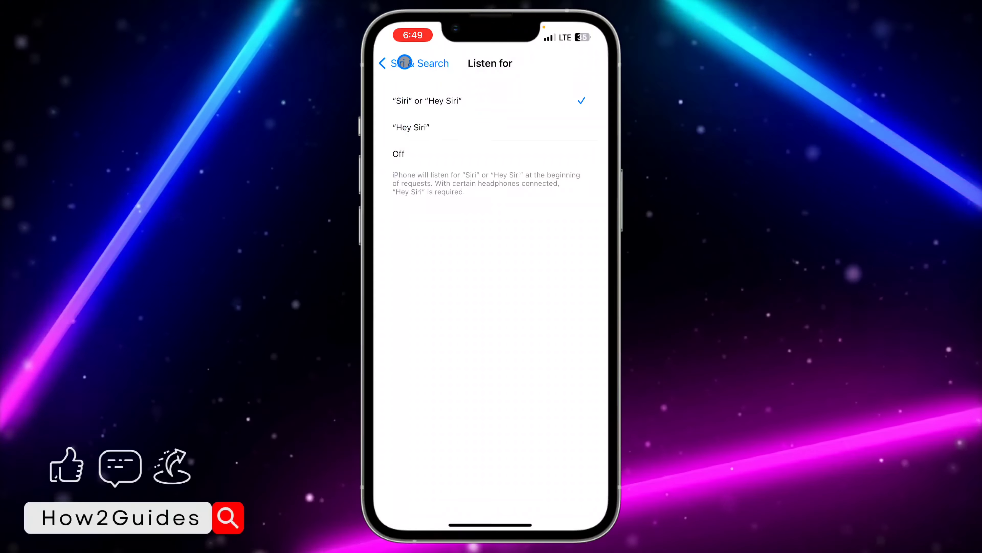
Step: Return to the Home Screen, summon Siri with the side button, then dismiss it
{"action": "left_click", "coordinate": [382, 63]}
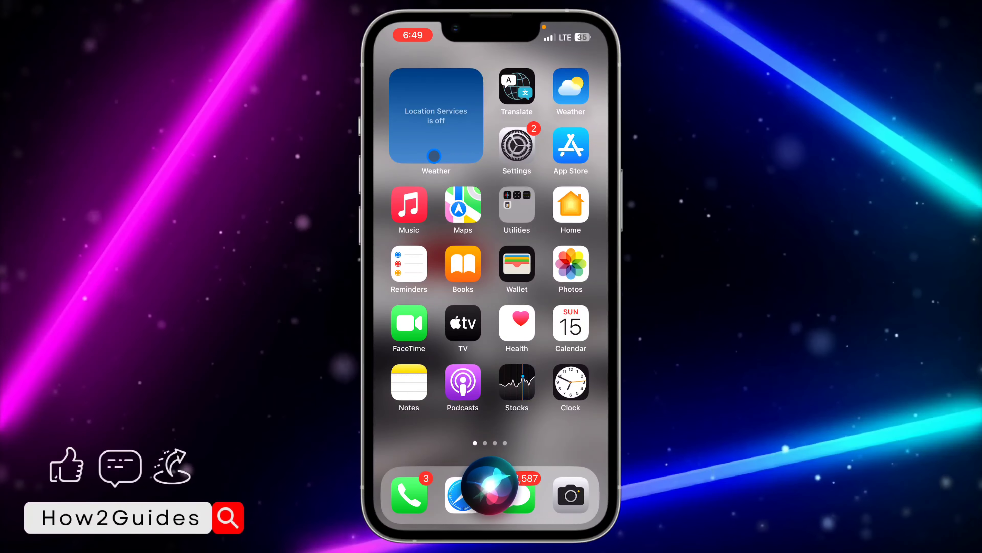
{"action": "left_click", "coordinate": [491, 495]}
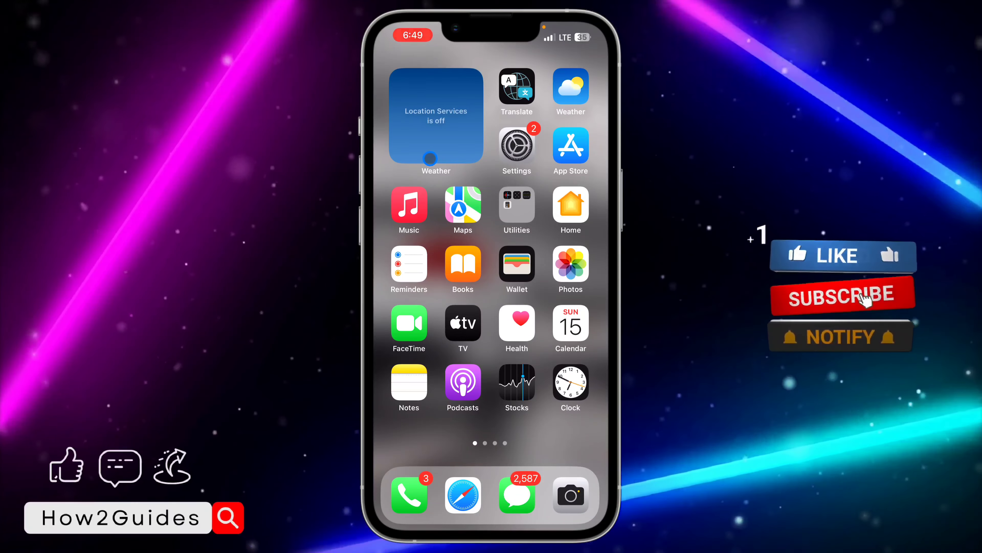
{"action": "left_click", "coordinate": [842, 296]}
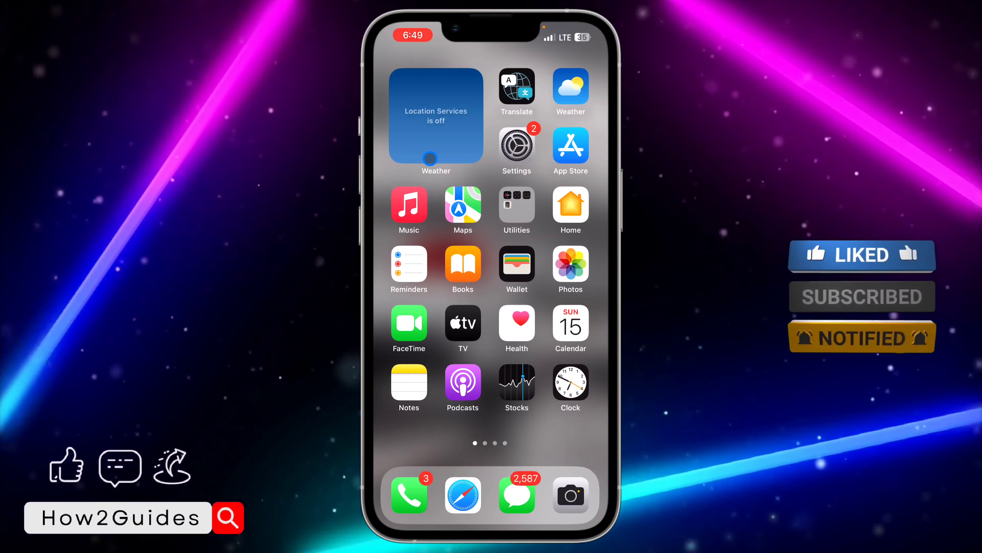